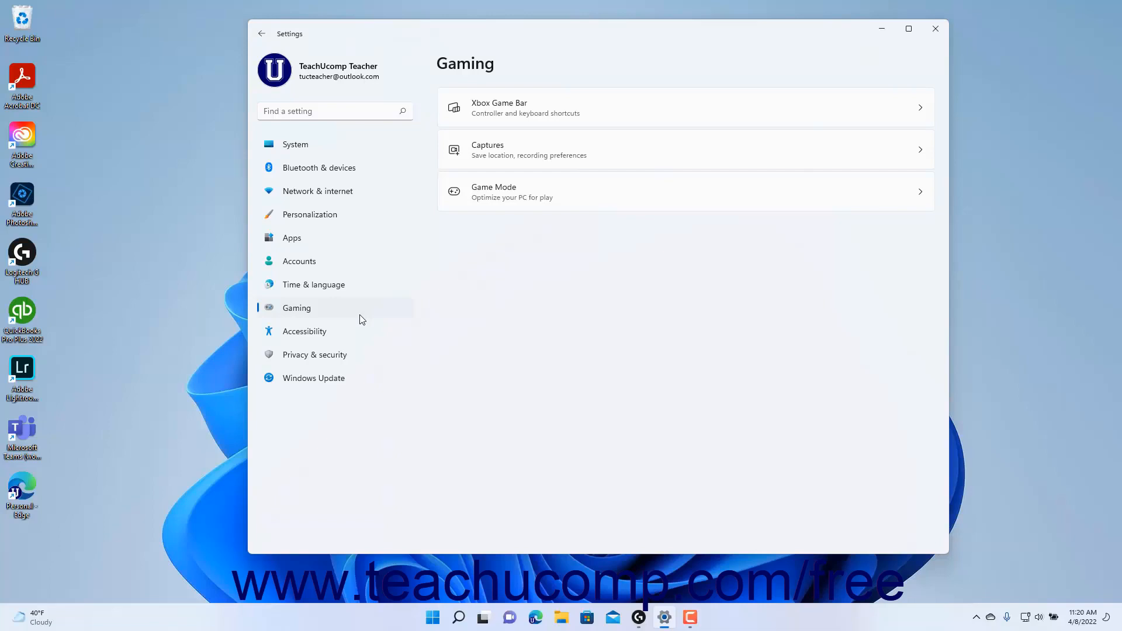
Step: On the Xbox Game Bar page, toggle the controller-button option off and back on
left_click(356, 311)
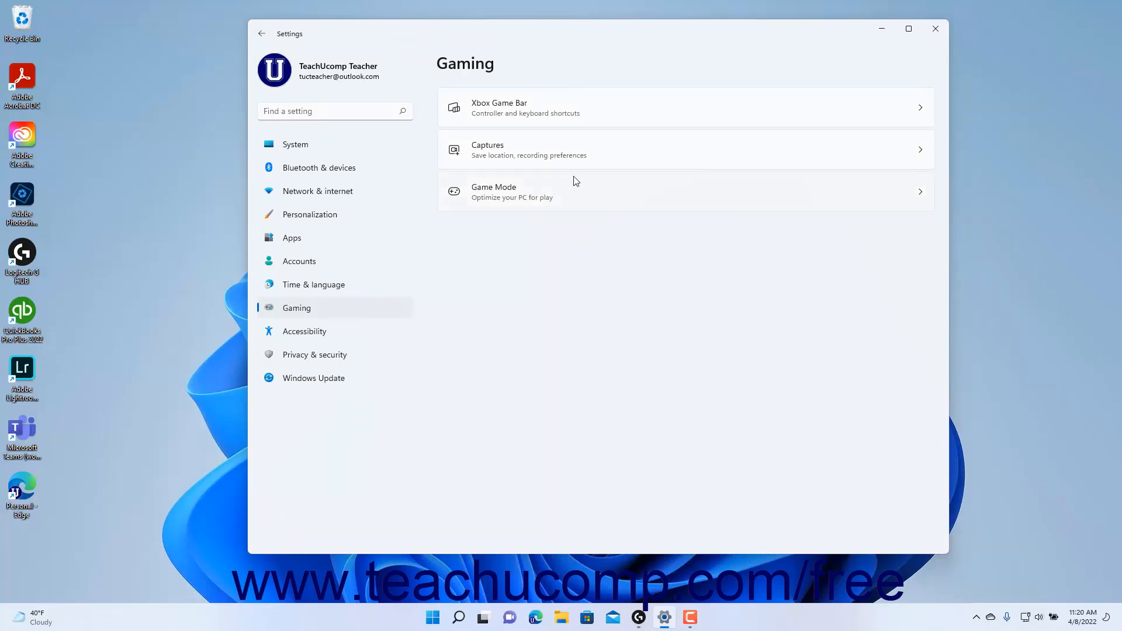
mouse_move(557, 217)
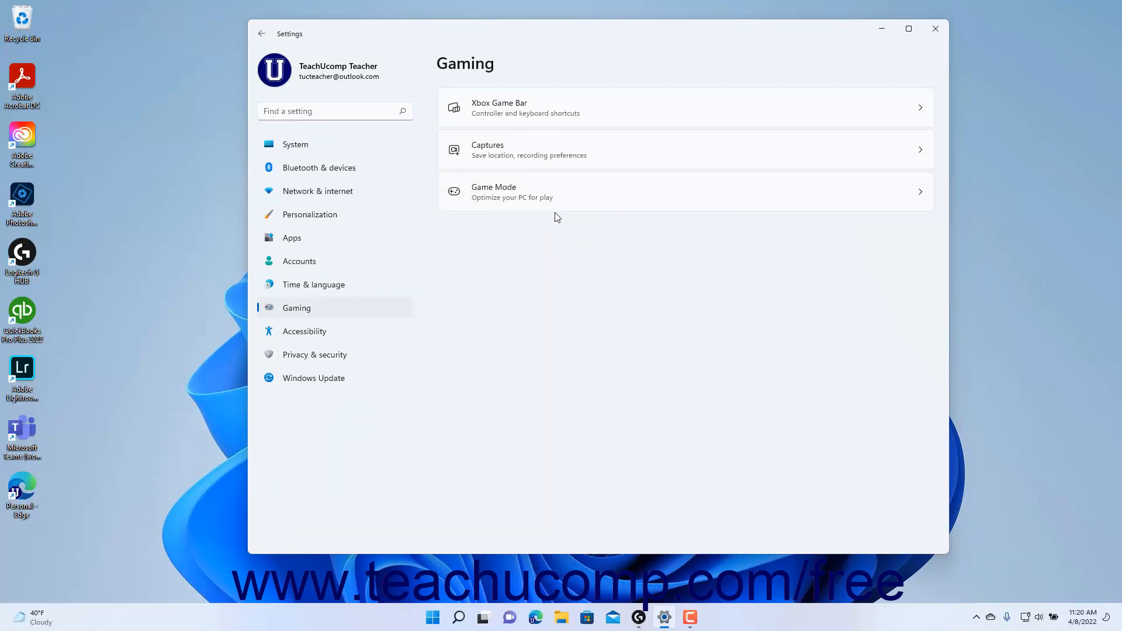
mouse_move(581, 110)
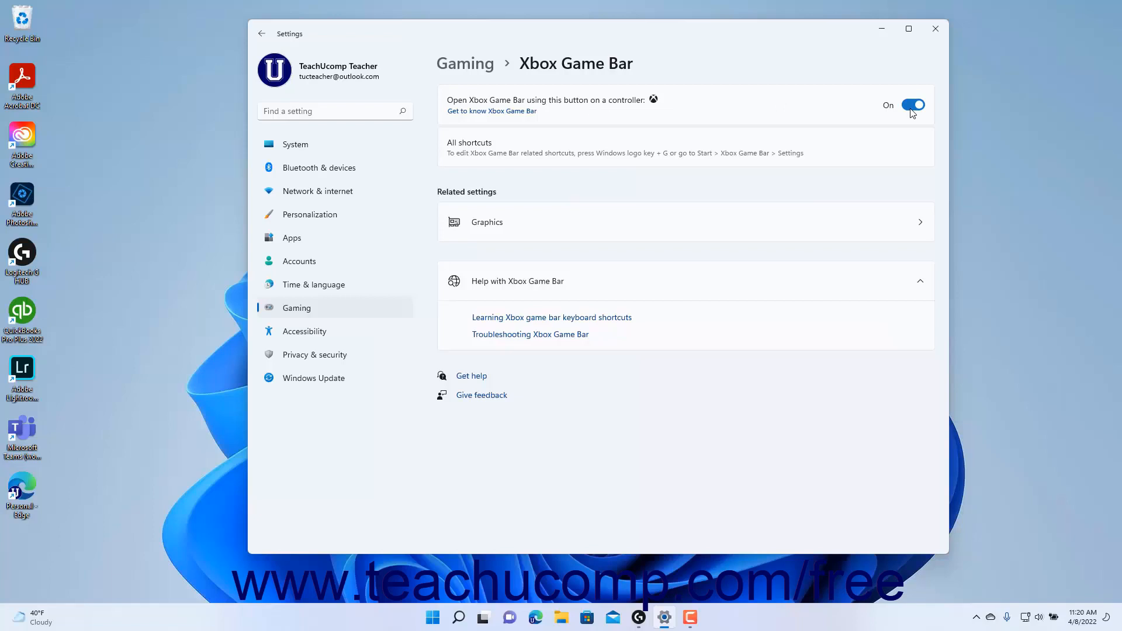
mouse_move(921, 110)
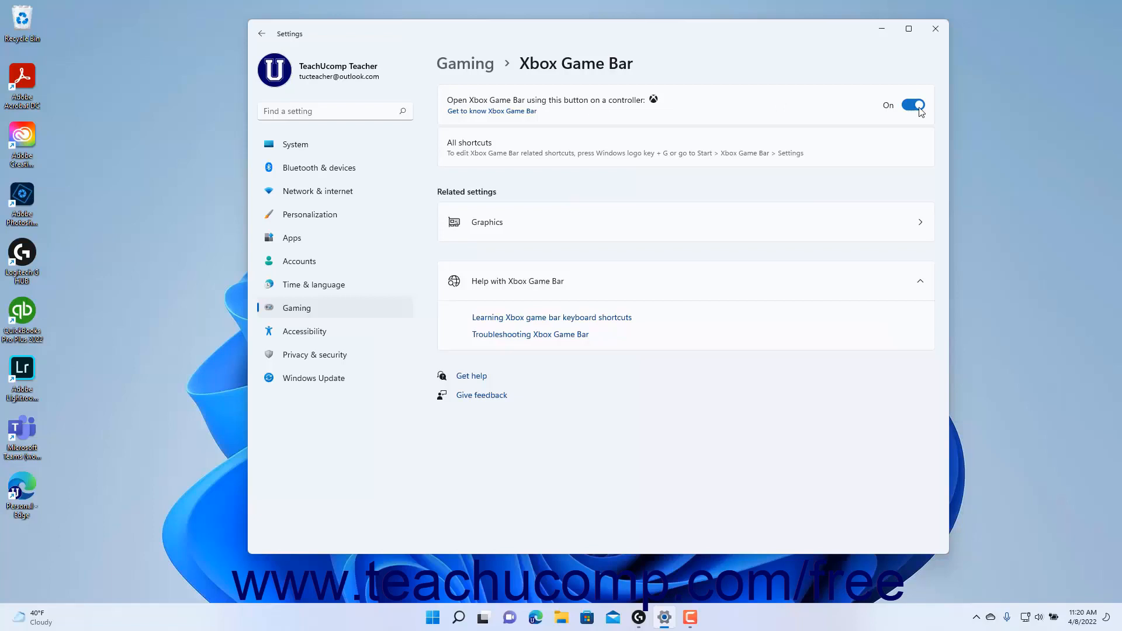
left_click(913, 105)
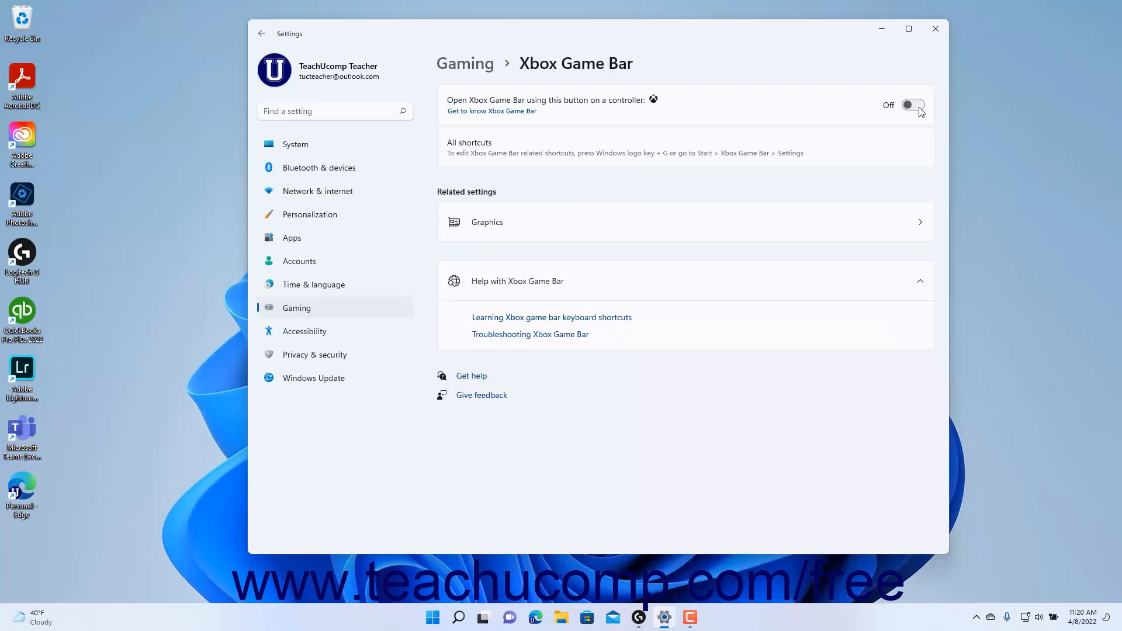
left_click(914, 105)
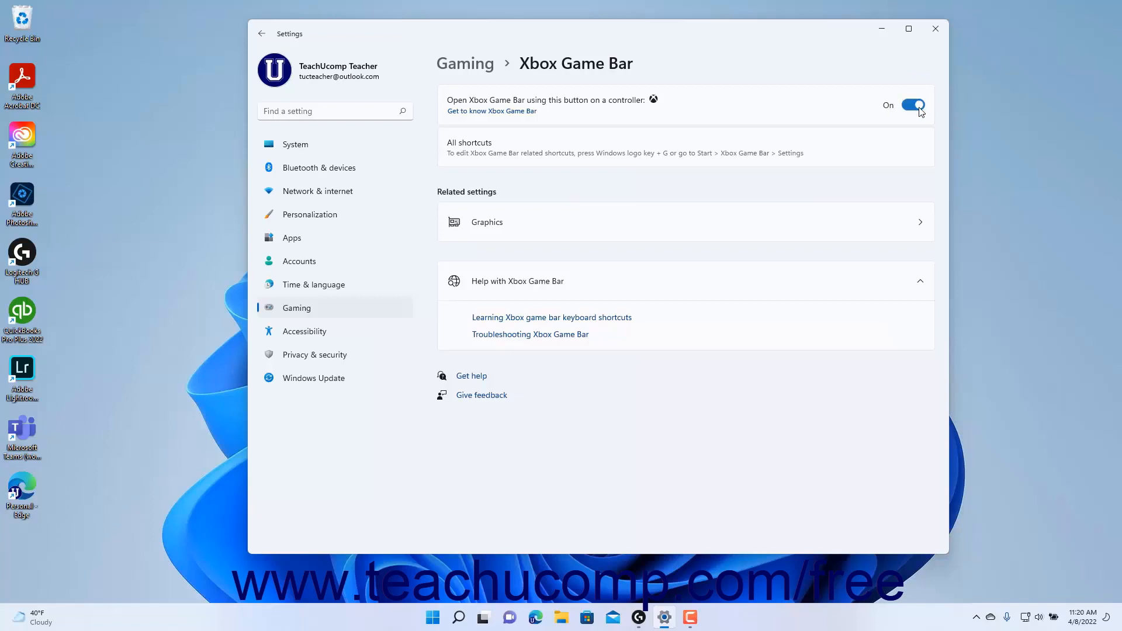
mouse_move(566, 162)
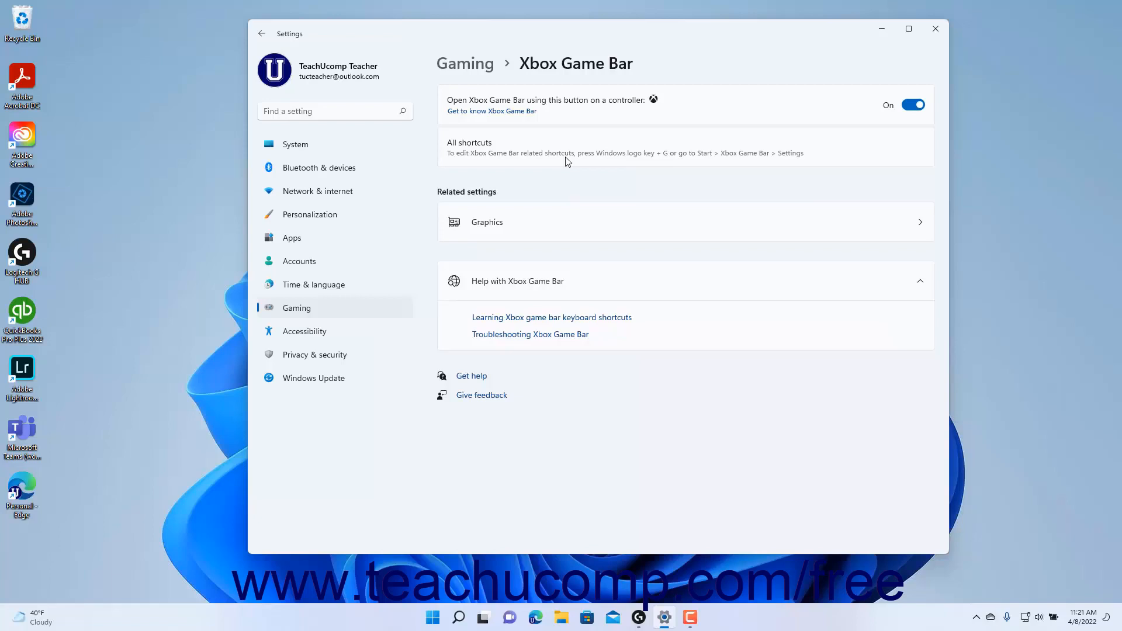
mouse_move(936, 28)
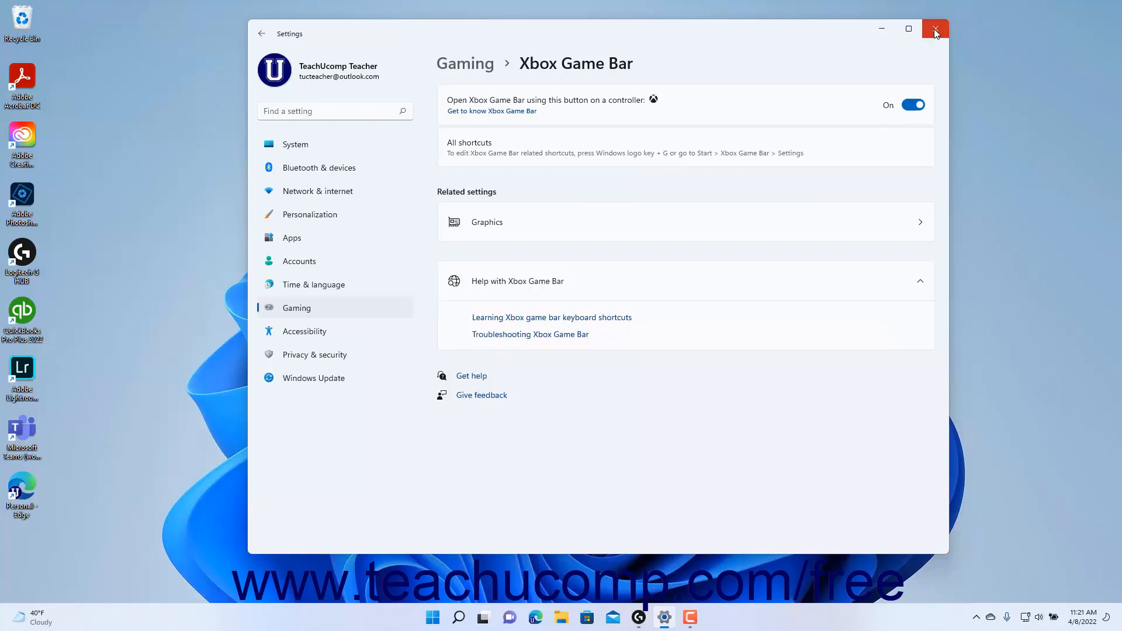
mouse_move(935, 31)
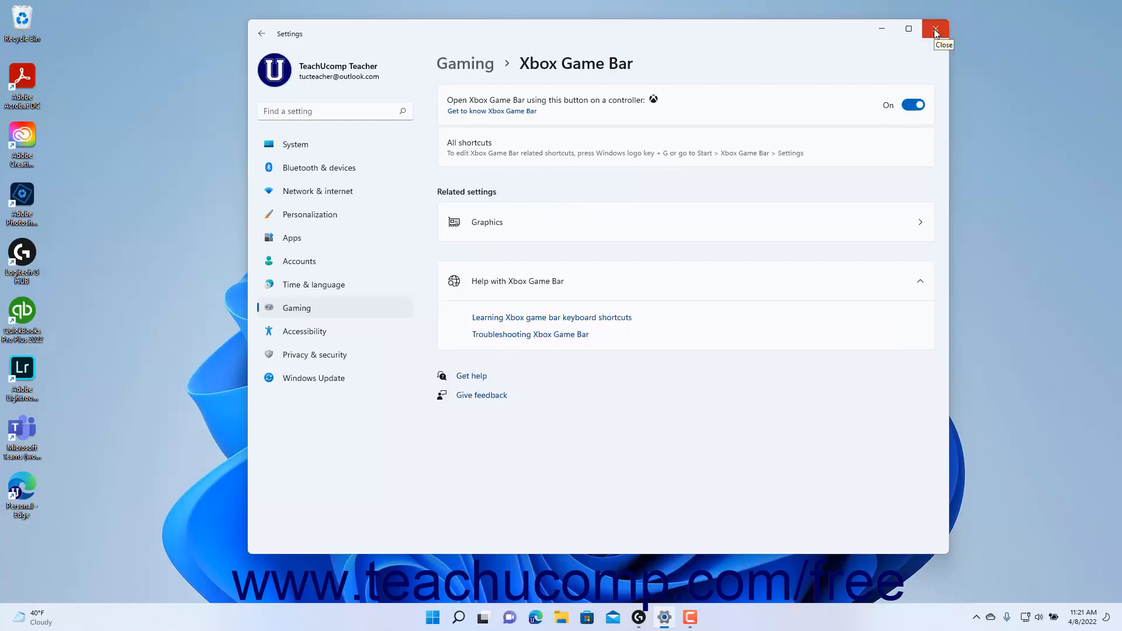